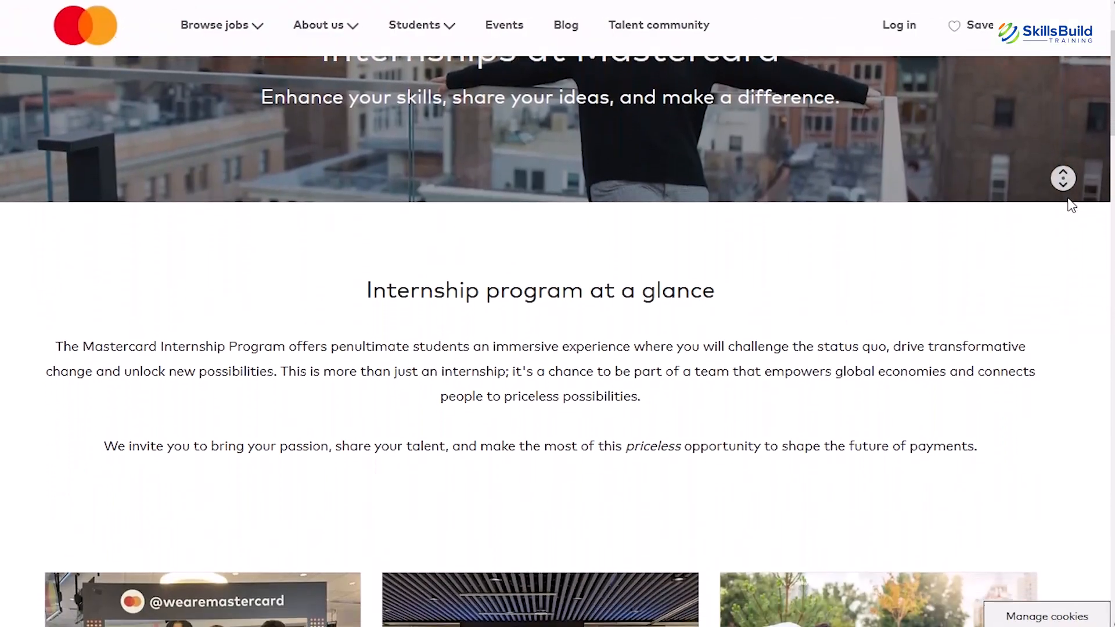
pyautogui.scroll(-3)
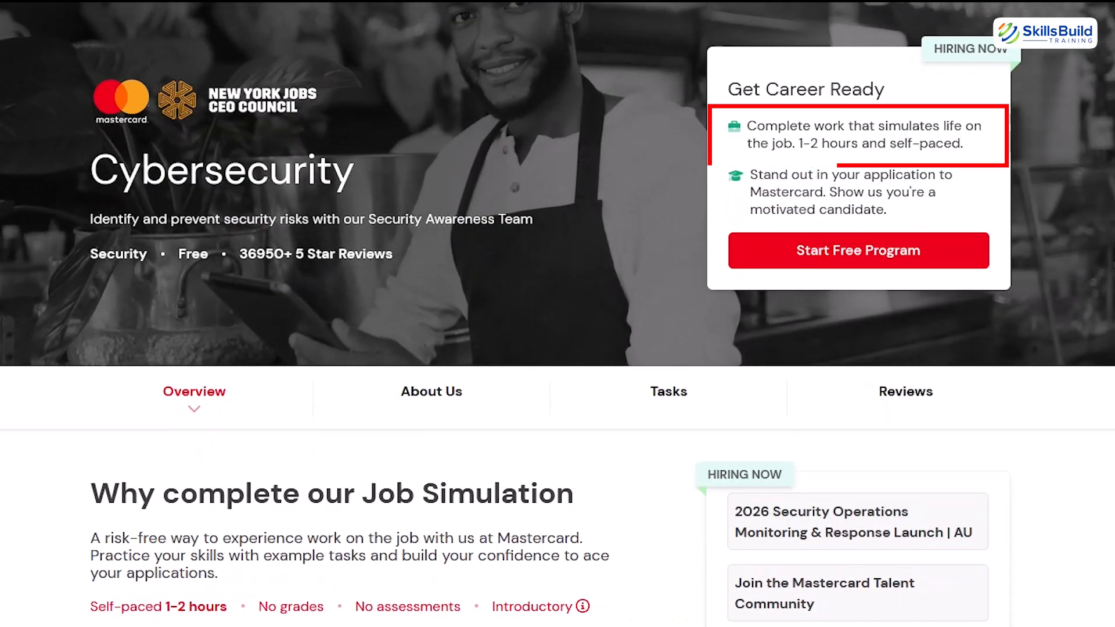
pyautogui.scroll(-3)
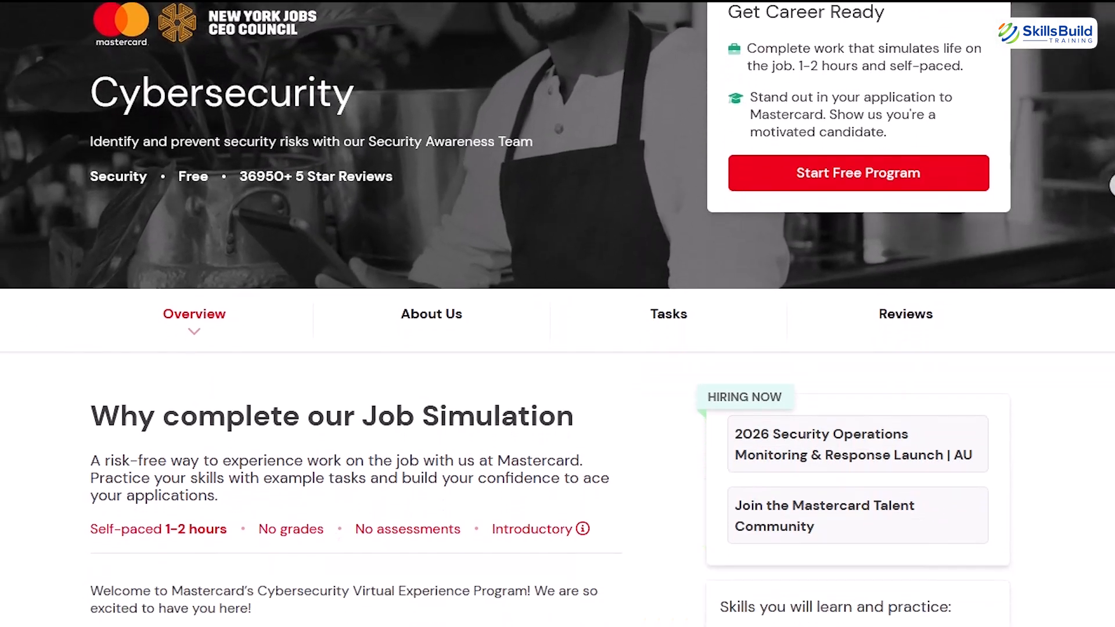
pyautogui.scroll(-3)
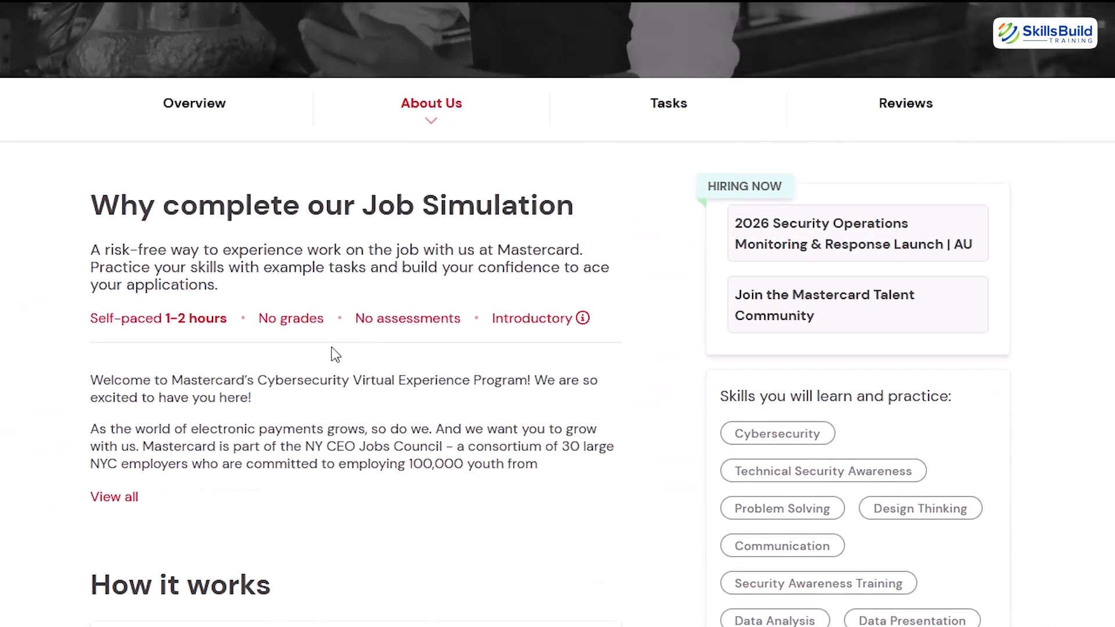
pyautogui.scroll(-3)
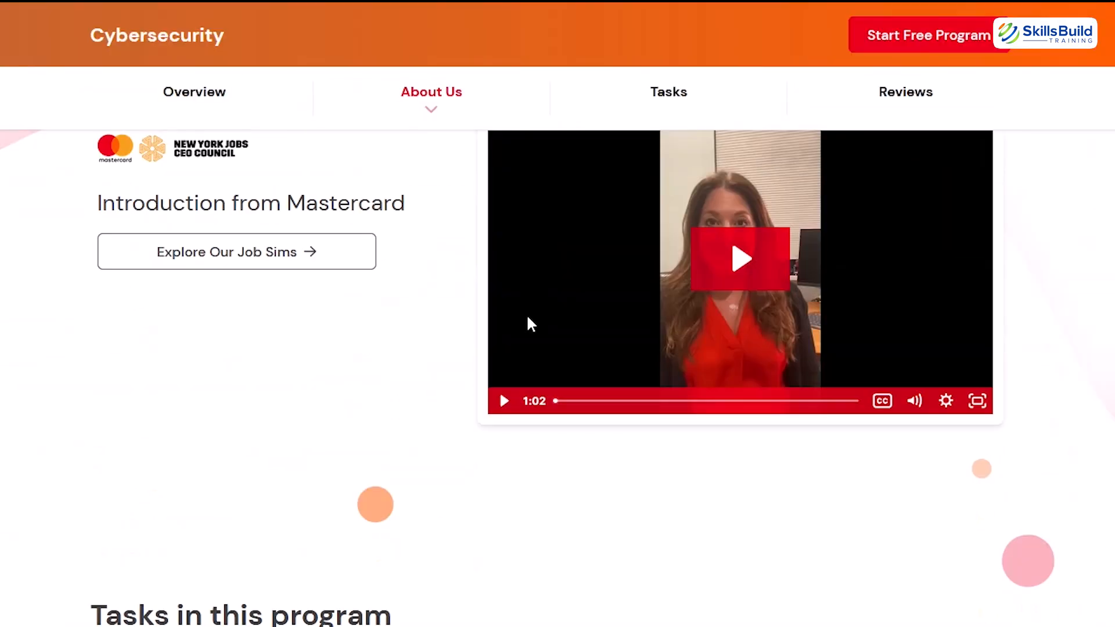
pyautogui.scroll(-3)
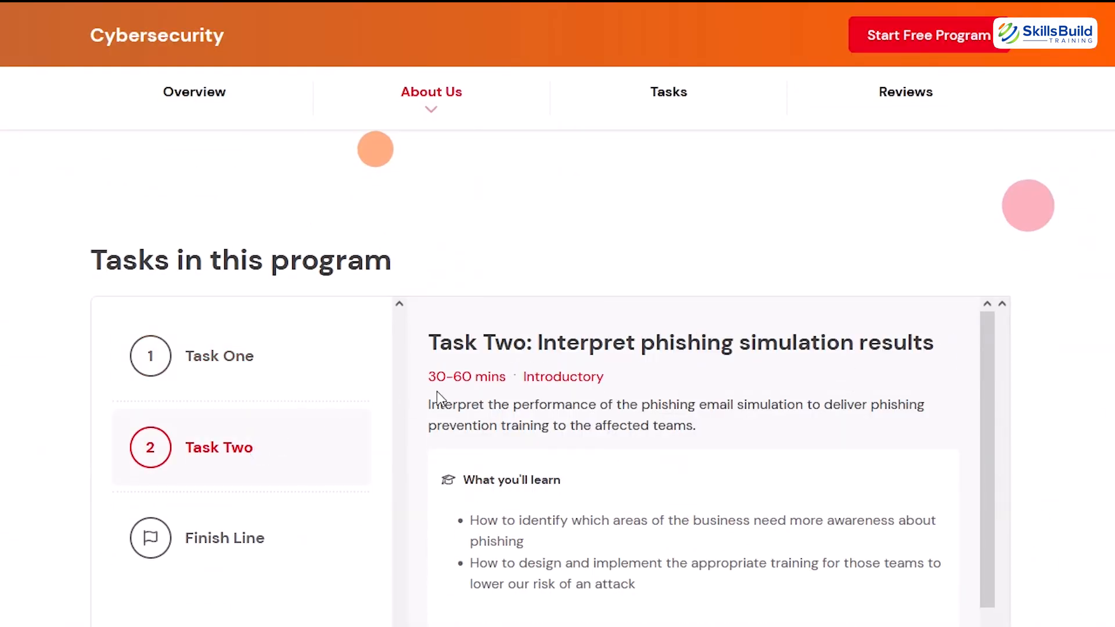